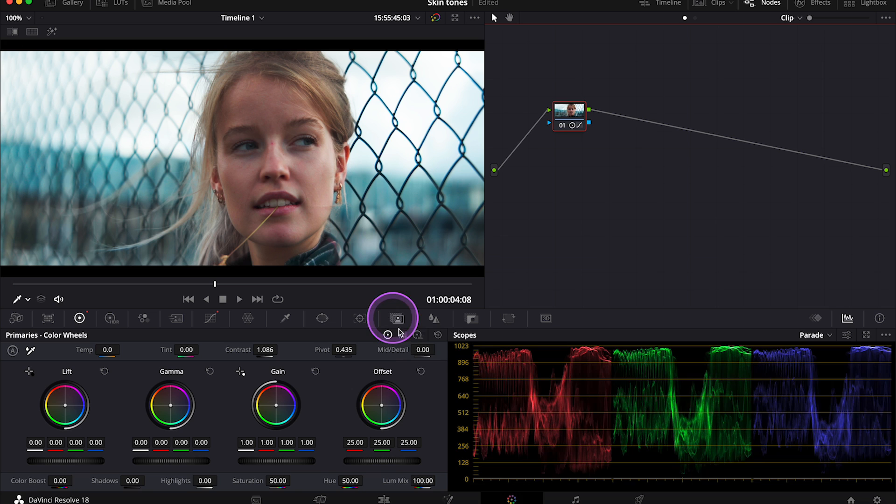
{"action": "mouse_move", "coordinate": [597, 237]}
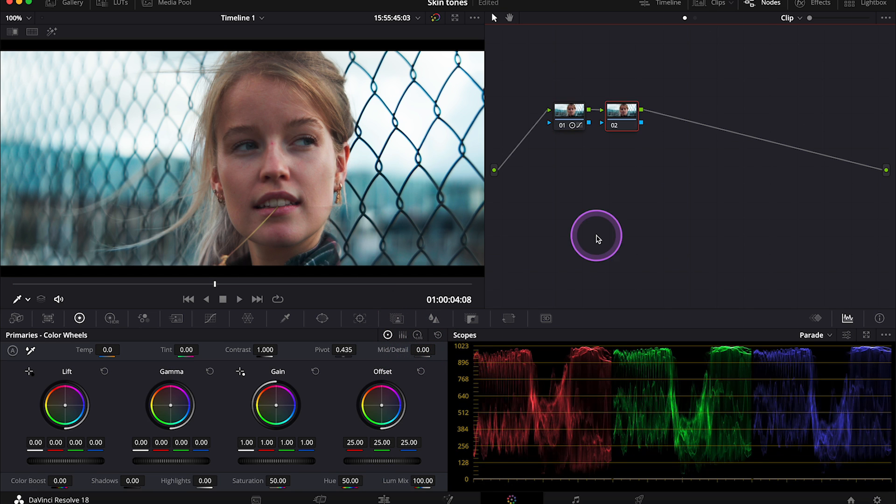
- Label the new serial node 'Mid/Detail' via its Node Label option
{"action": "right_click", "coordinate": [622, 114]}
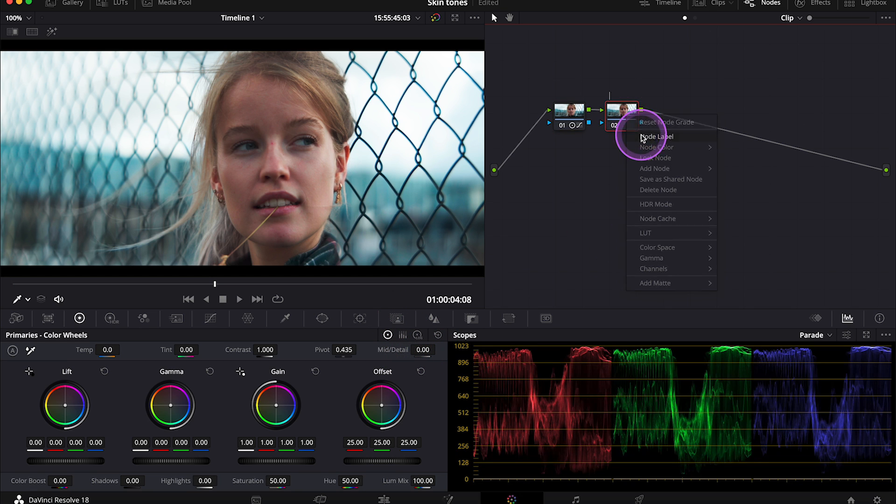
{"action": "left_click", "coordinate": [656, 136]}
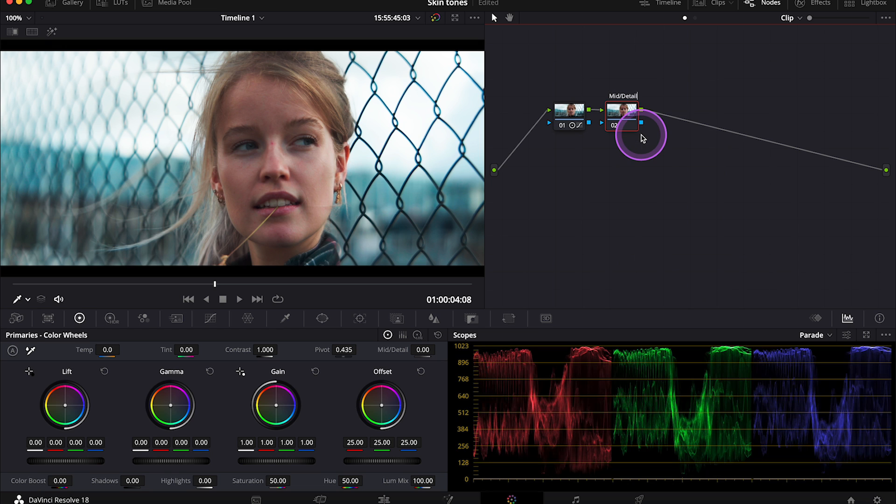
{"action": "mouse_move", "coordinate": [409, 349]}
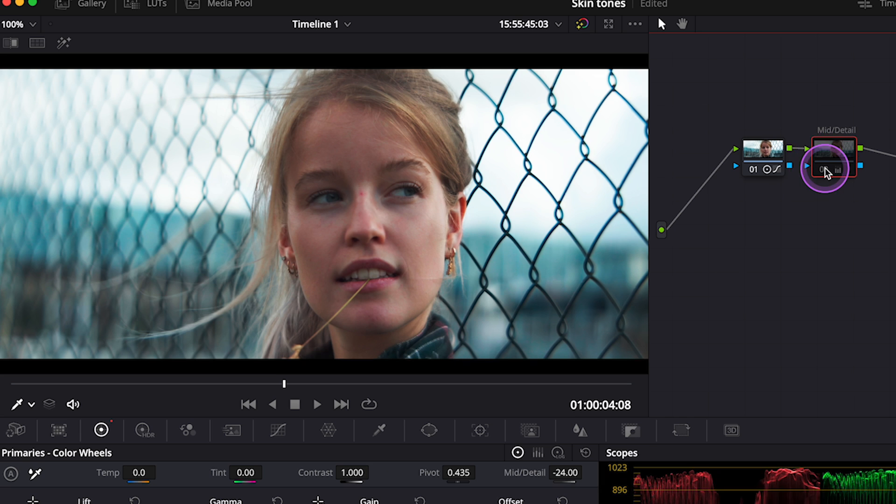
- Select the Mid/Detail node and bring up the Qualifier palette to key the skin tones
{"action": "left_click", "coordinate": [832, 154]}
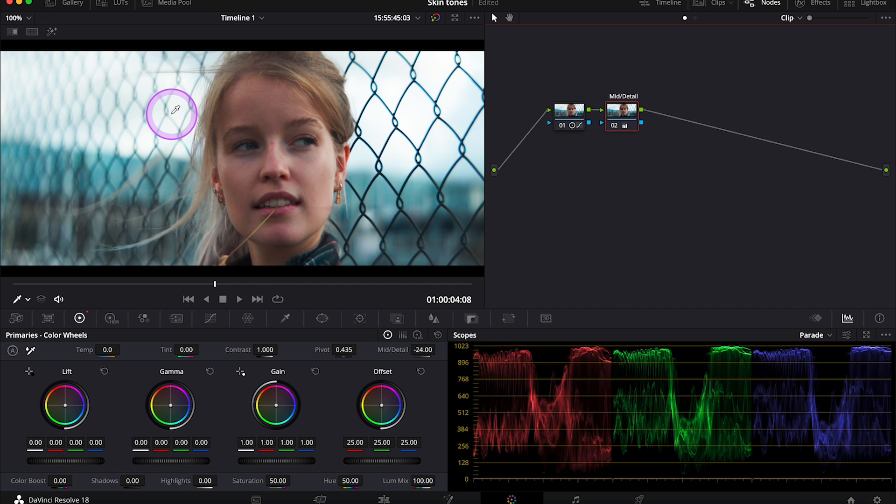
{"action": "mouse_move", "coordinate": [288, 319]}
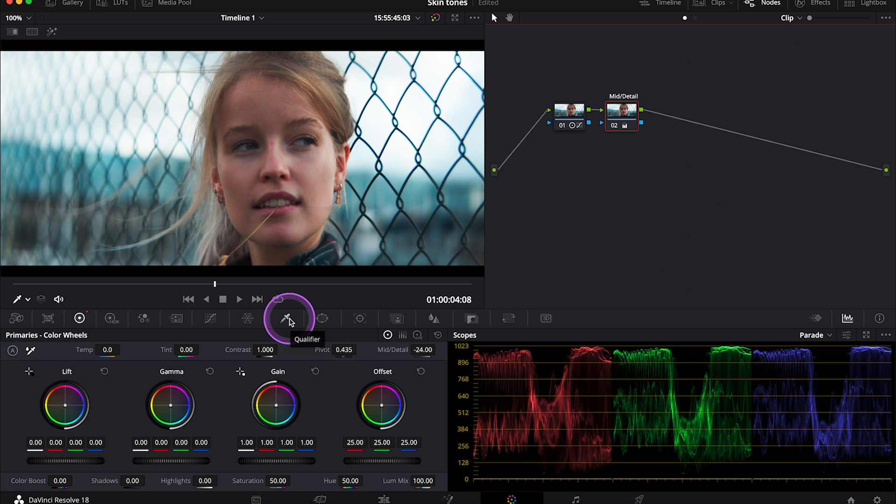
{"action": "left_click", "coordinate": [288, 319]}
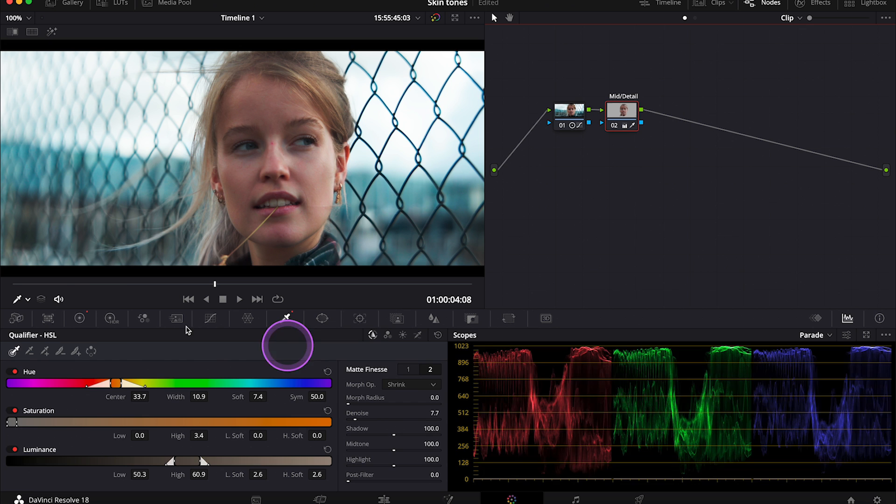
- Return to the Color Wheels palette to lower Mid/Detail on the skin to -65.50
{"action": "left_click", "coordinate": [80, 318]}
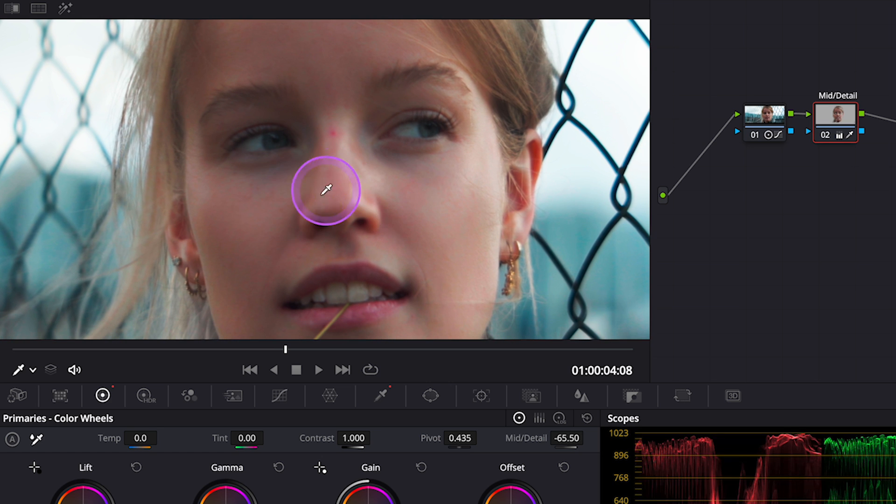
{"action": "mouse_move", "coordinate": [498, 203]}
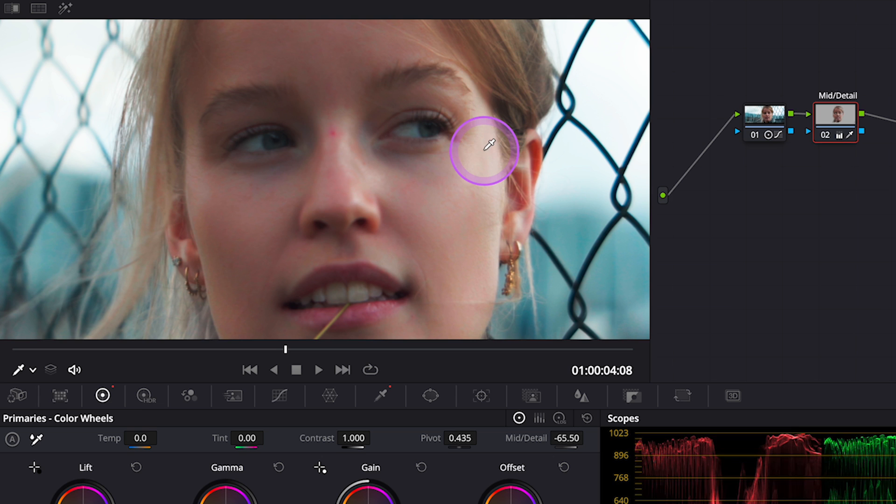
{"action": "mouse_move", "coordinate": [374, 146]}
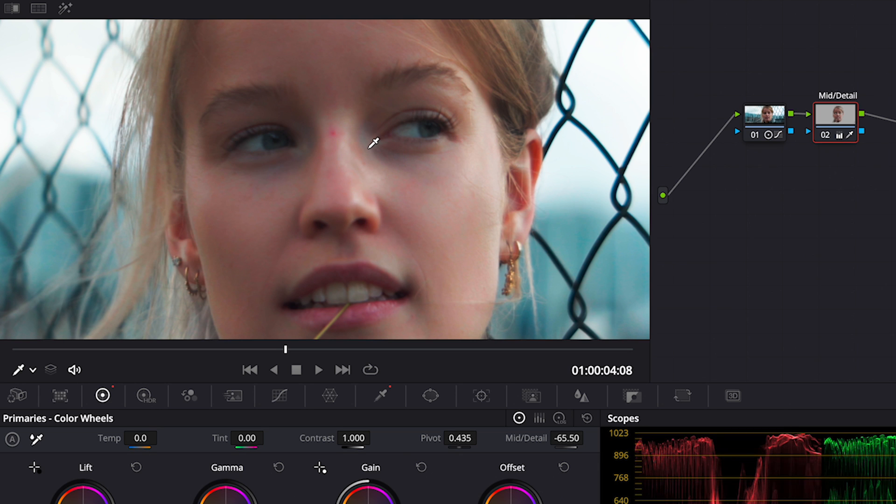
{"action": "mouse_move", "coordinate": [199, 46]}
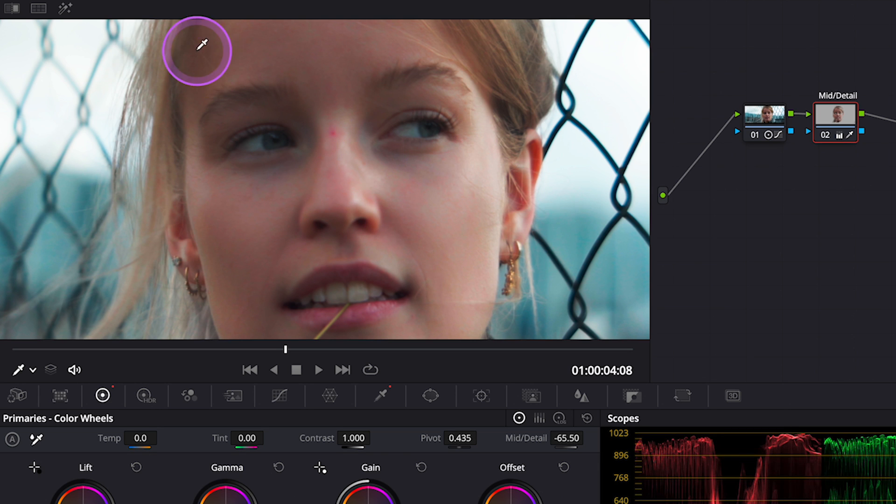
{"action": "mouse_move", "coordinate": [32, 6]}
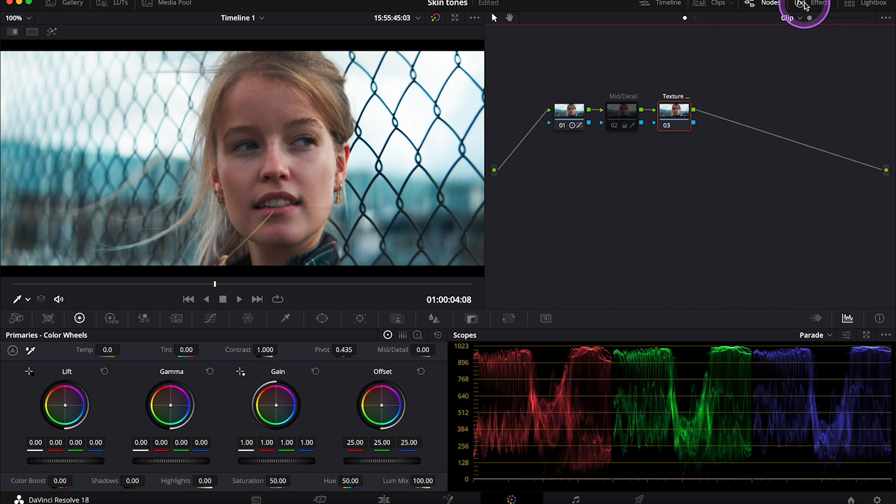
- Show the Effects library to find and apply Texture Pop to node 03
{"action": "left_click", "coordinate": [819, 4]}
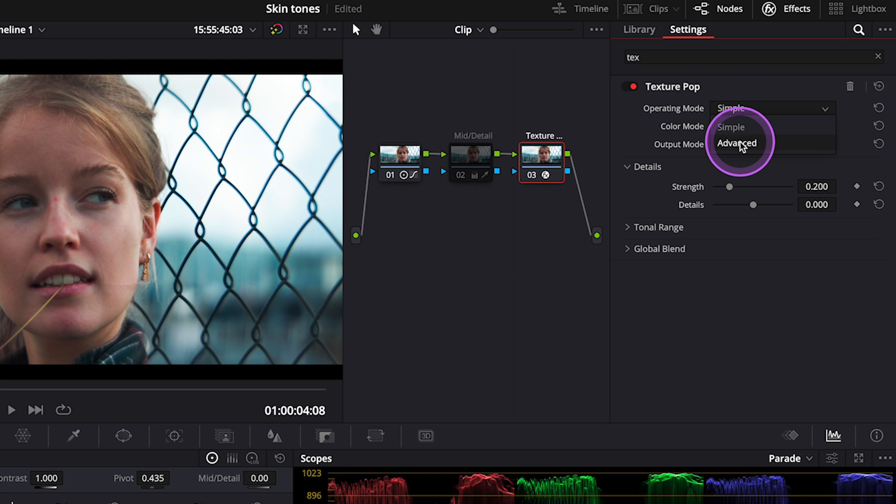
- Set Texture Pop's Operating Mode to Advanced, exposing Rough through Tiny detail sliders
{"action": "left_click", "coordinate": [736, 143]}
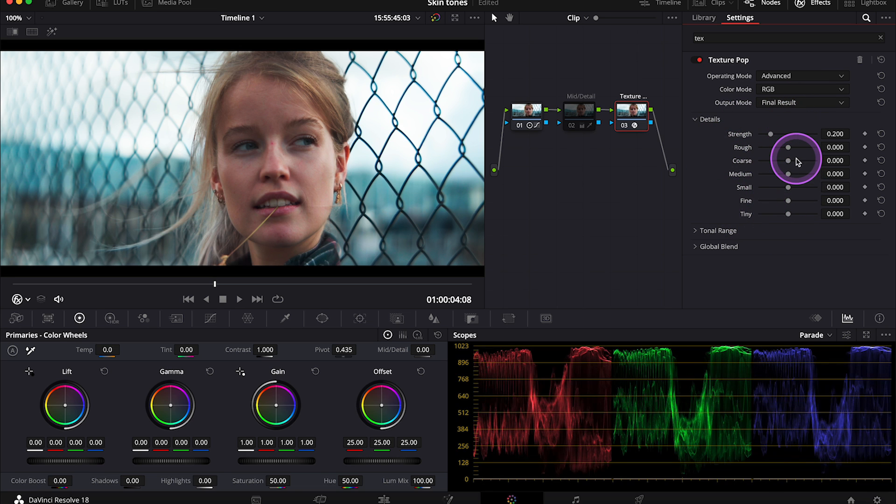
{"action": "mouse_move", "coordinate": [797, 161]}
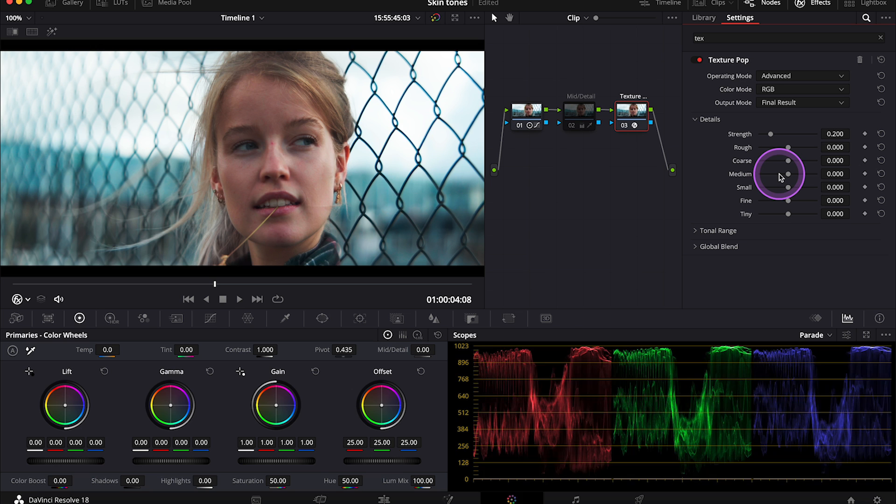
{"action": "mouse_move", "coordinate": [789, 147]}
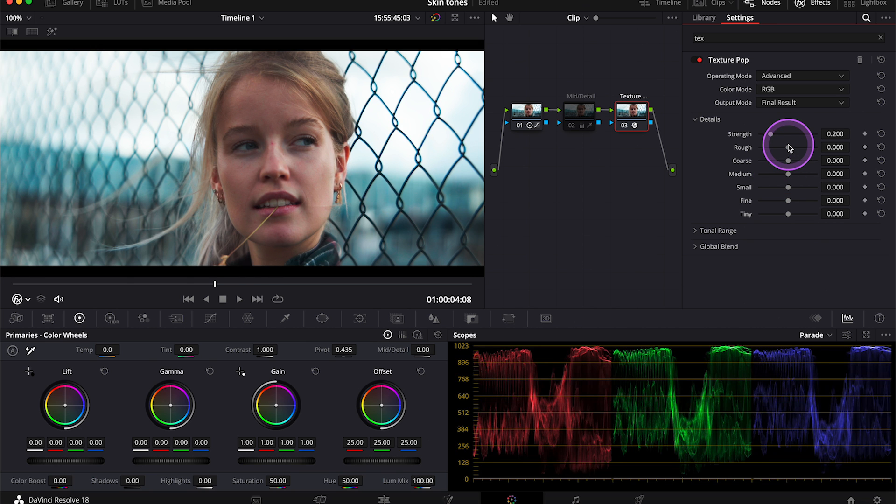
{"action": "mouse_move", "coordinate": [795, 163]}
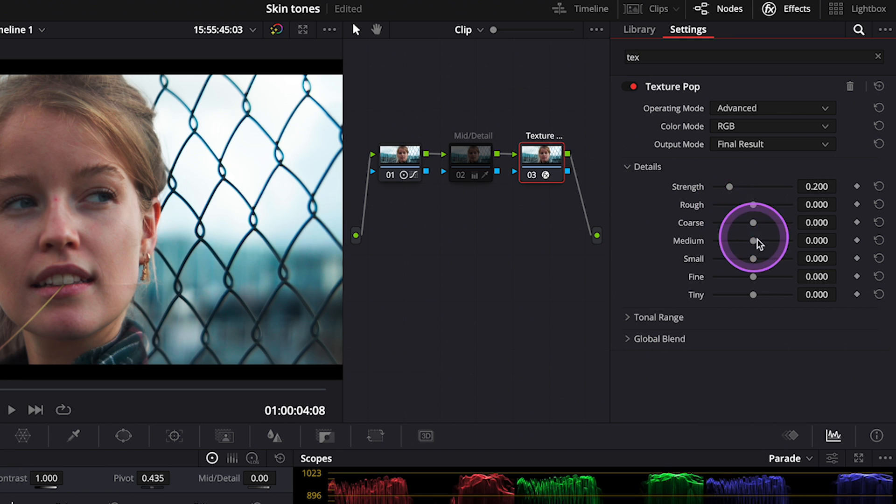
{"action": "mouse_move", "coordinate": [767, 288]}
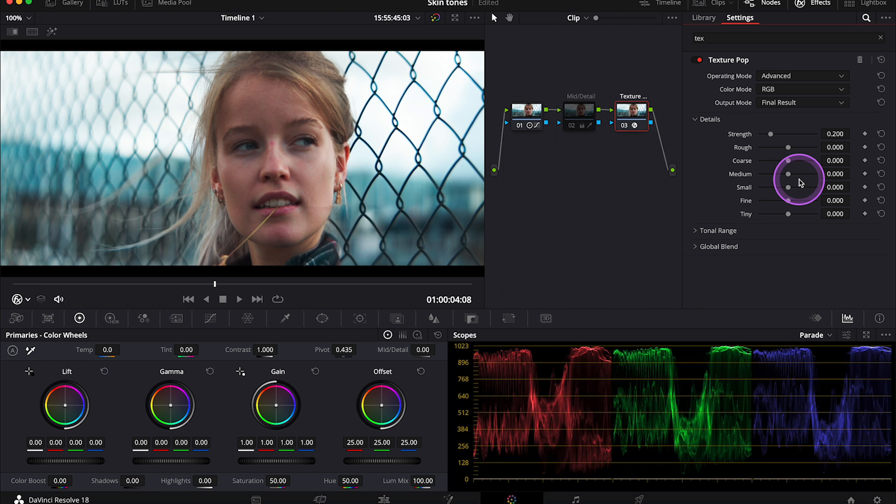
{"action": "mouse_move", "coordinate": [789, 151]}
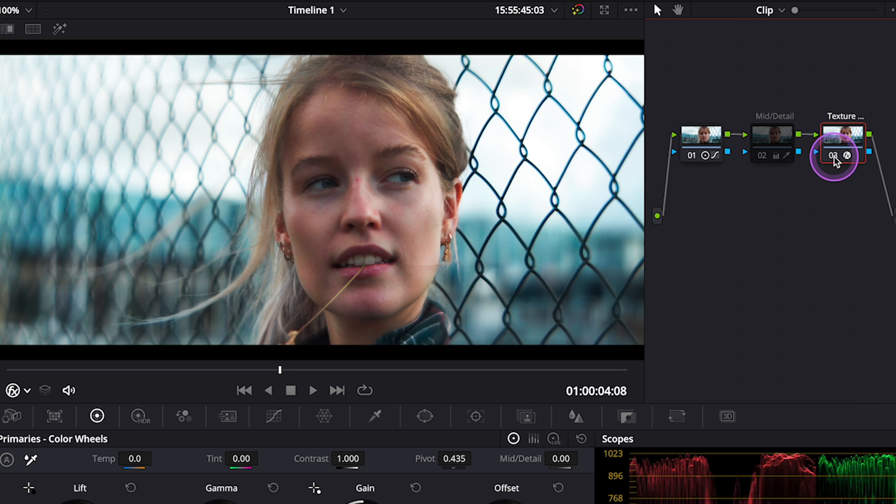
- Select the Texture Pop node to set Strength 0.294 and Rough -0.633
{"action": "left_click", "coordinate": [840, 142]}
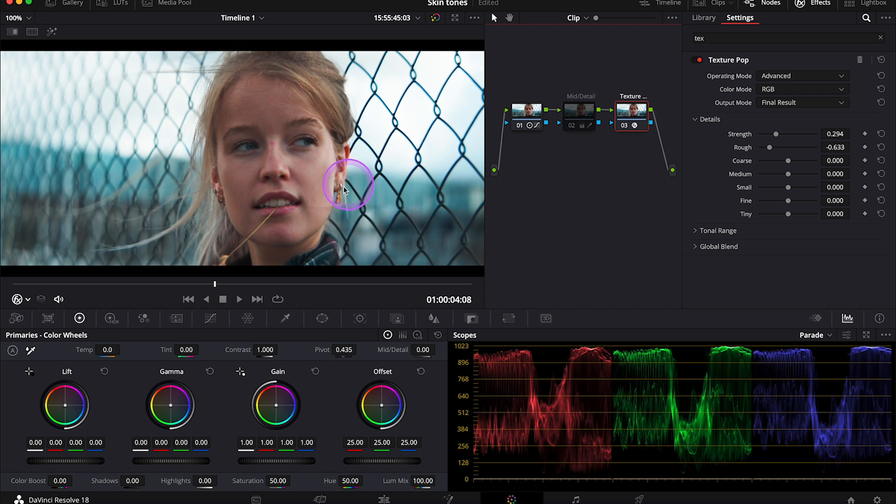
- Zoom the viewer to 200% and toggle the Texture Pop node off and on to compare
{"action": "left_click", "coordinate": [27, 18]}
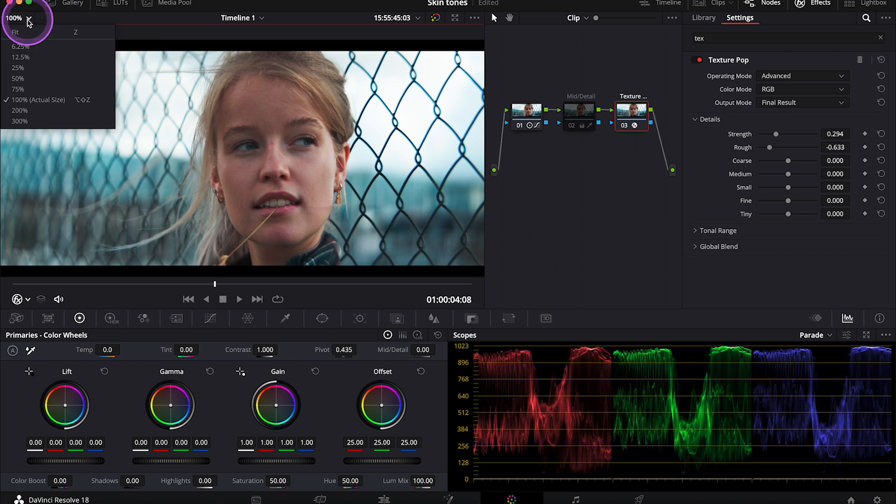
{"action": "left_click", "coordinate": [19, 113]}
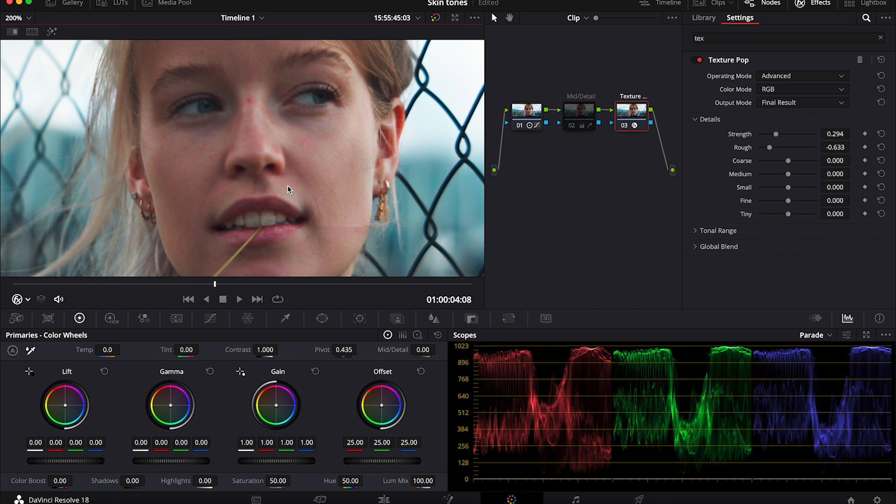
{"action": "left_click", "coordinate": [630, 116]}
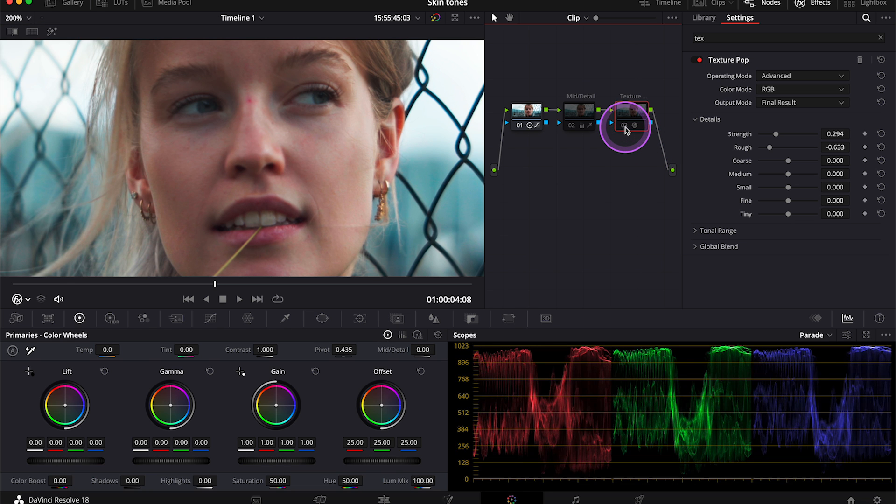
{"action": "left_click", "coordinate": [631, 113]}
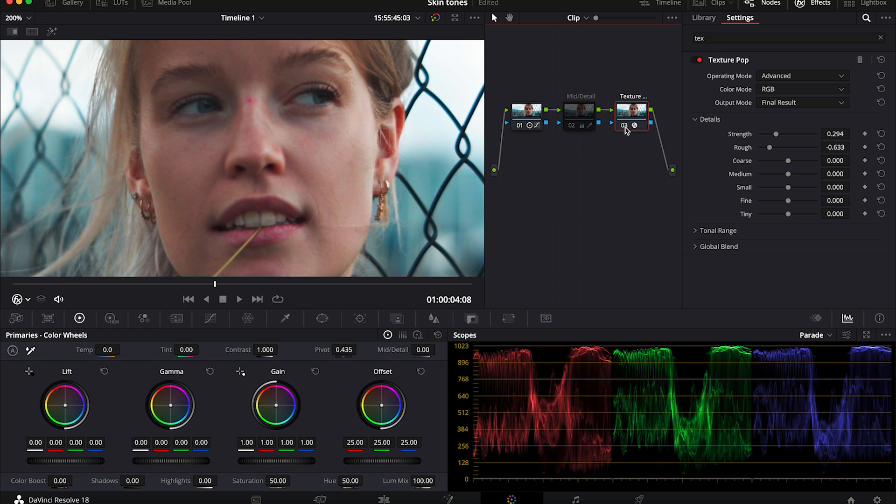